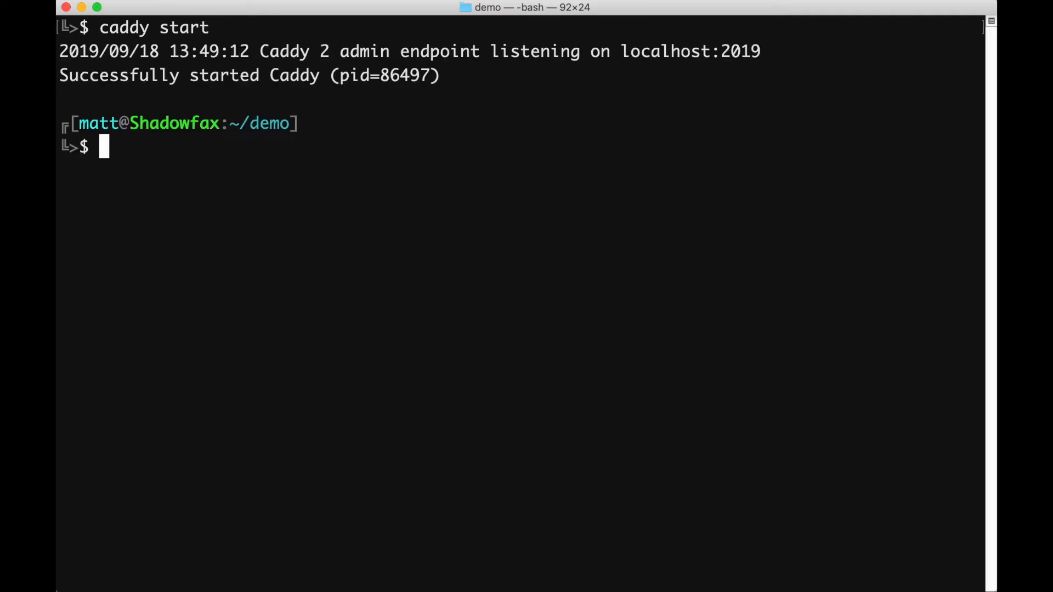
- POST a file_server config with browsing enabled to localhost:2019/load using curl
text(curl -X POST "http://localhost:2019/load" \)
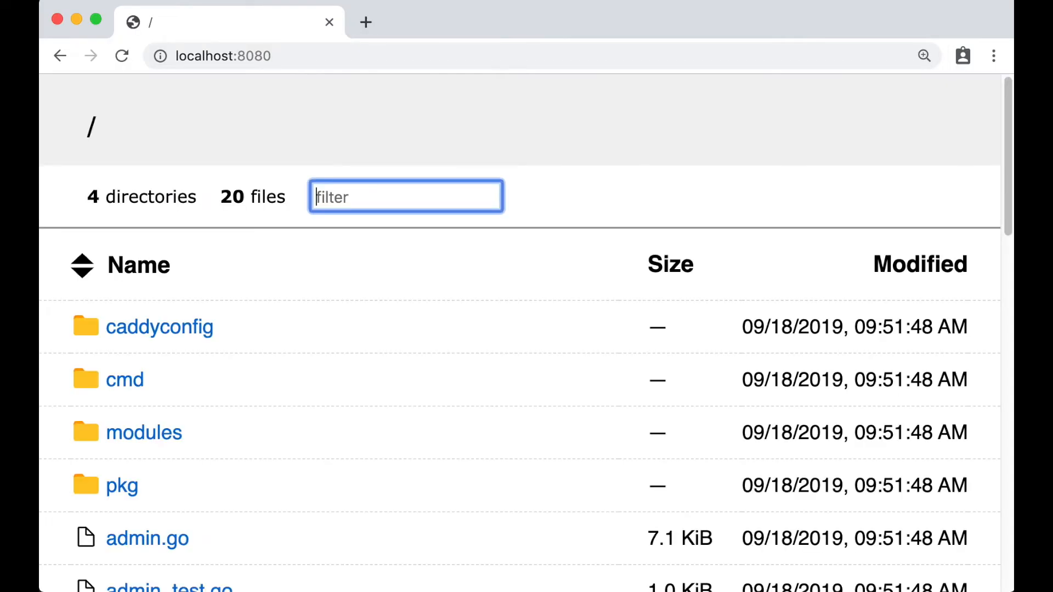
- Open the modules folder in the localhost:8080 file listing
click(144, 433)
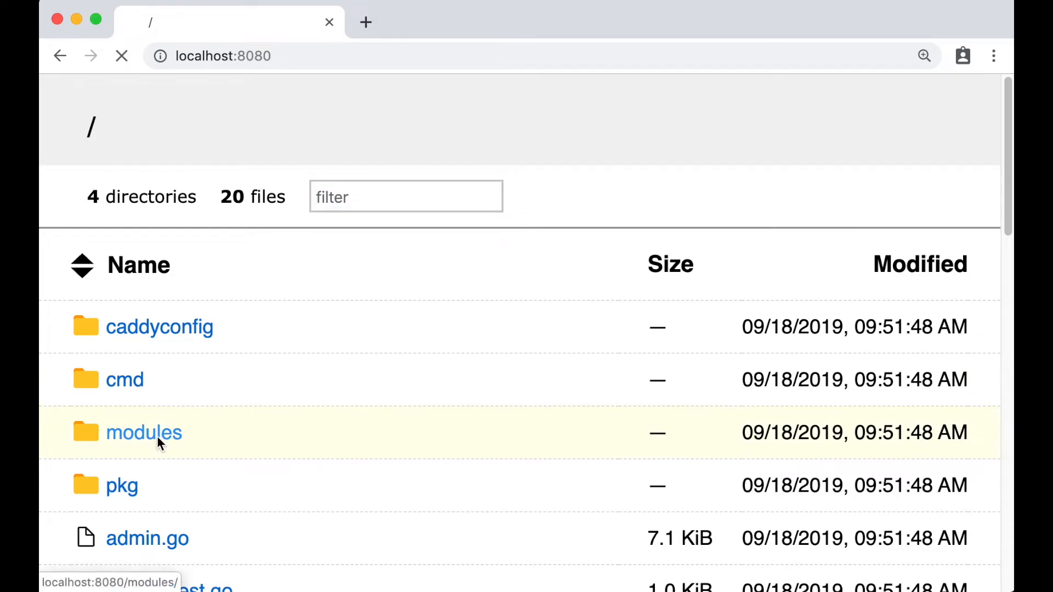
click(144, 432)
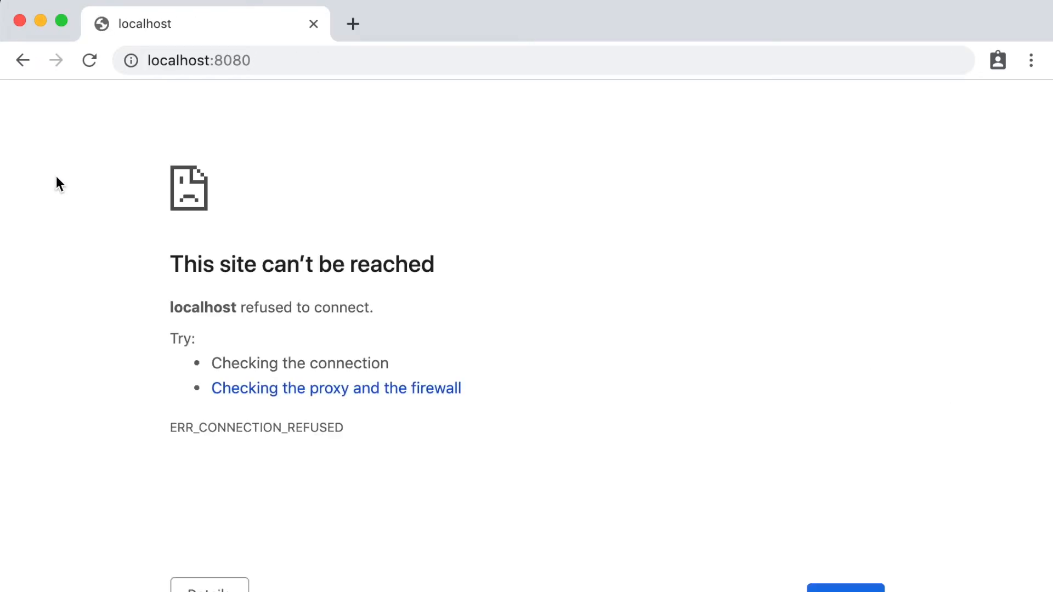
mouse_move(169, 425)
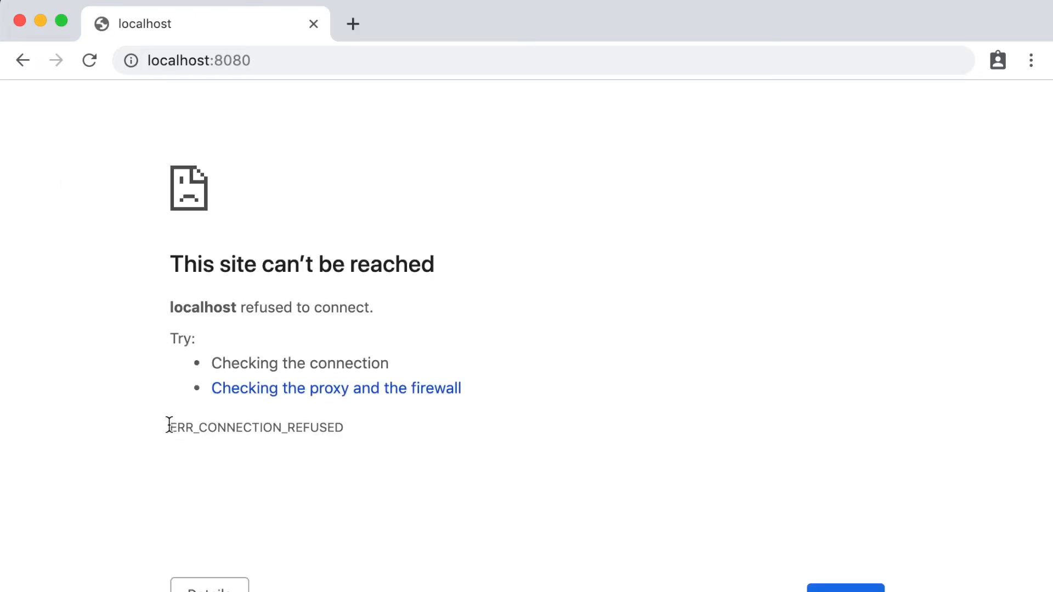
- Check that localhost:8081 returns a 404, then stop Caddy with 'caddy stop'
click(198, 60)
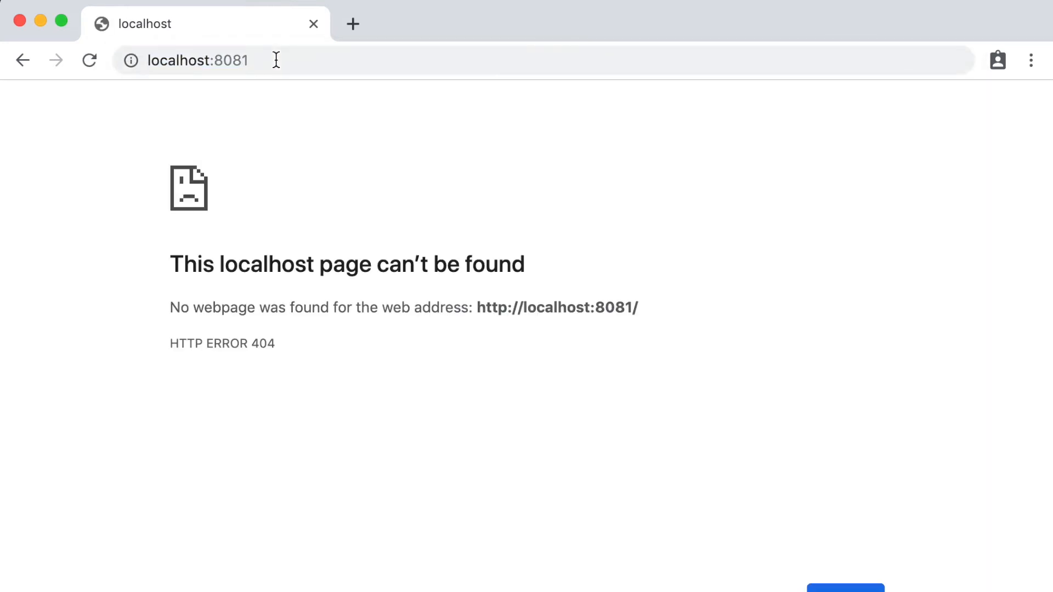
mouse_move(313, 60)
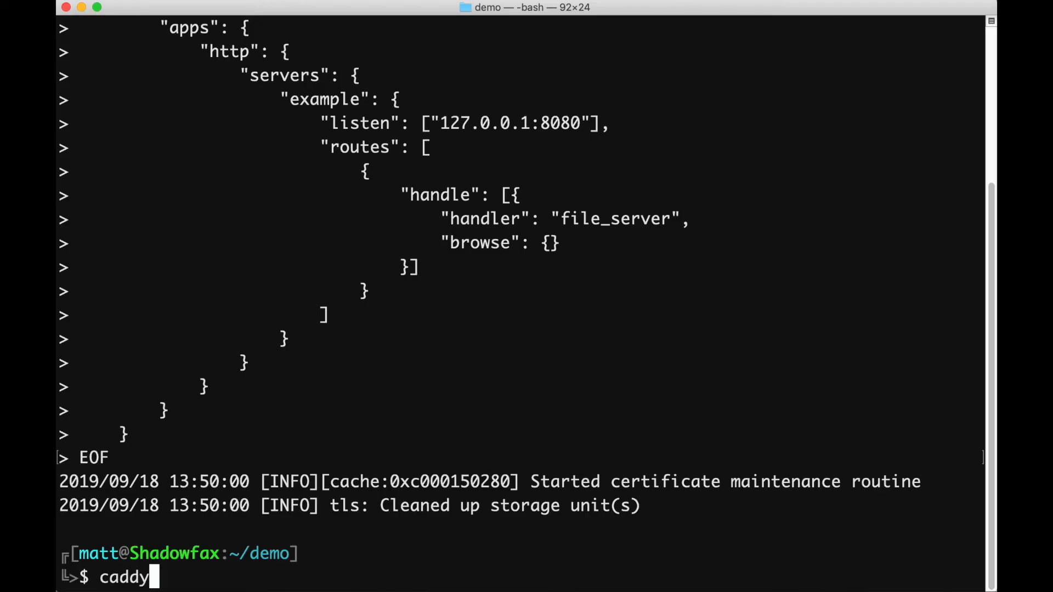
text(stop)
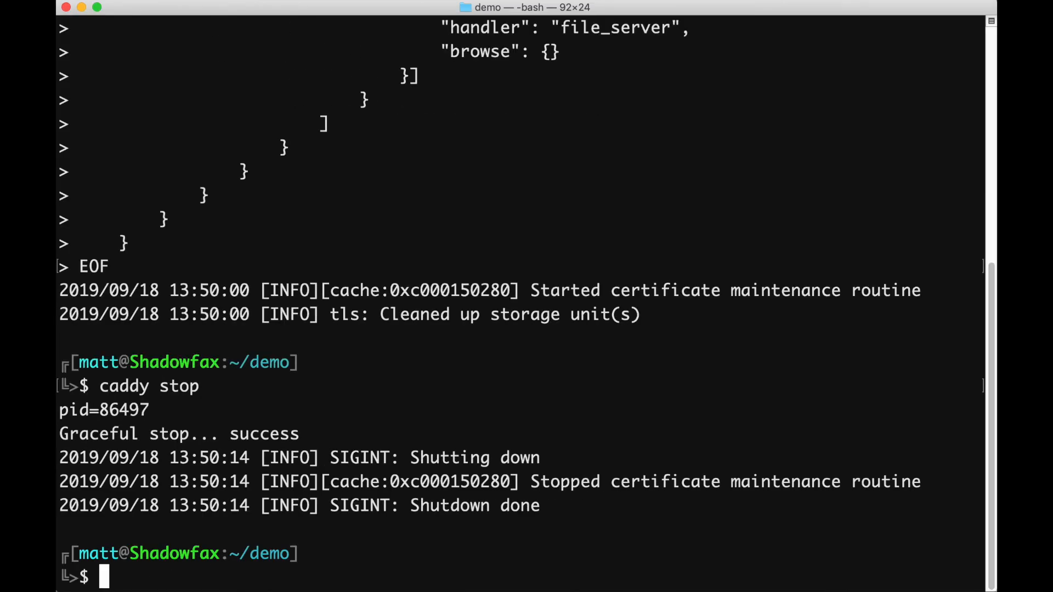